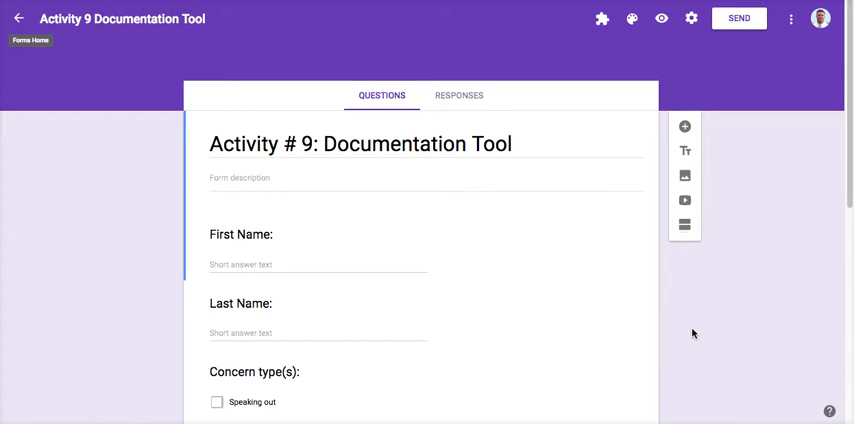
Restrict the form to Mhs-pa.org users in its settings.
{"action": "scroll", "scroll_direction": "down", "scroll_amount": 3}
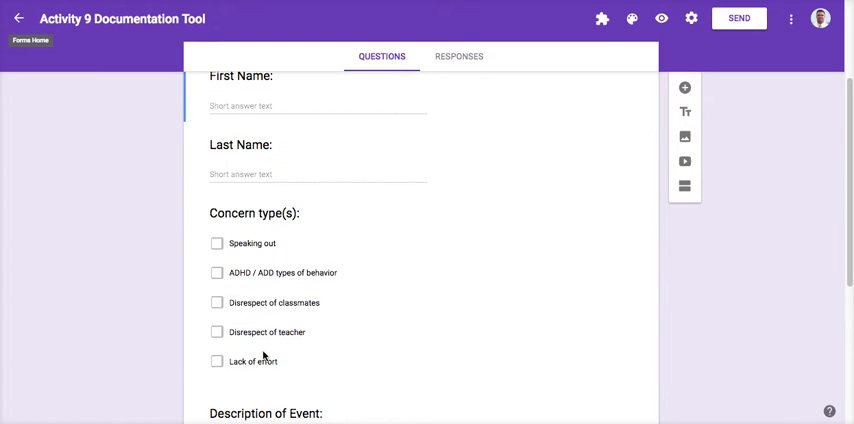
{"action": "scroll", "scroll_direction": "down", "scroll_amount": 3}
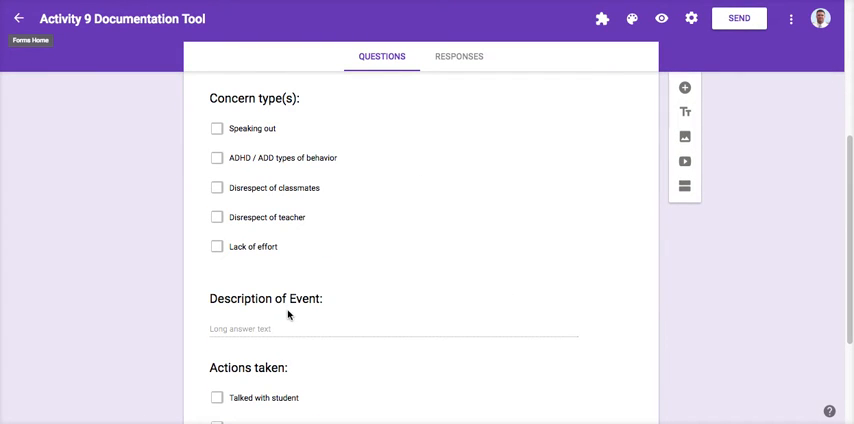
{"action": "scroll", "scroll_direction": "down", "scroll_amount": 3}
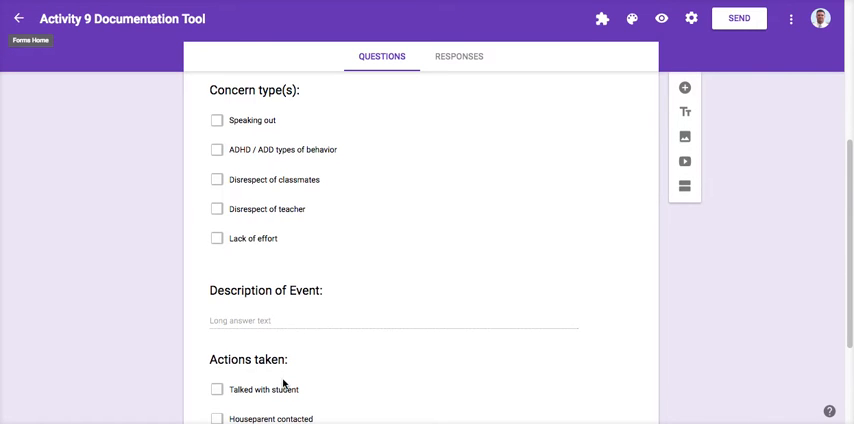
{"action": "scroll", "scroll_direction": "down", "scroll_amount": 3}
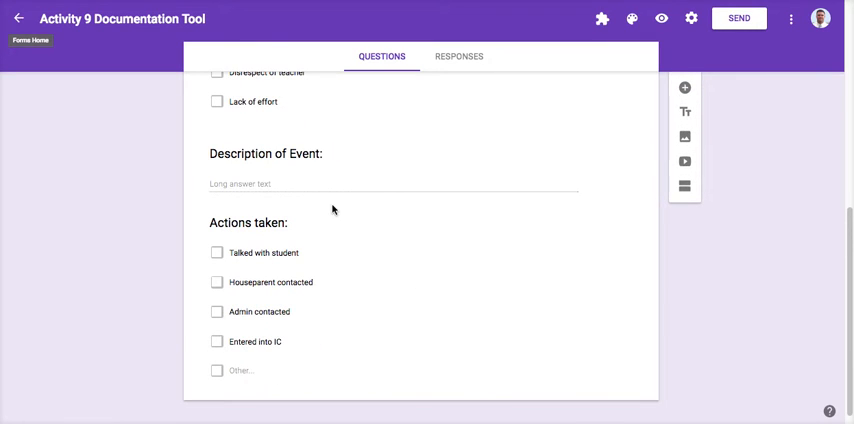
{"action": "scroll", "scroll_direction": "up", "scroll_amount": 3}
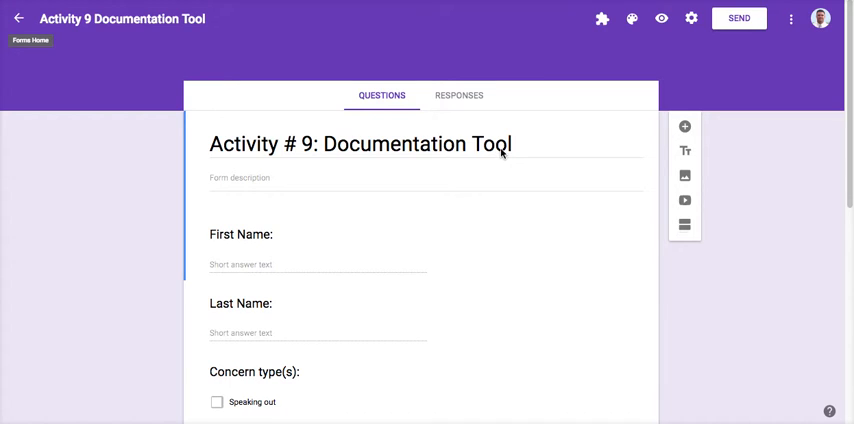
{"action": "mouse_move", "coordinate": [531, 148]}
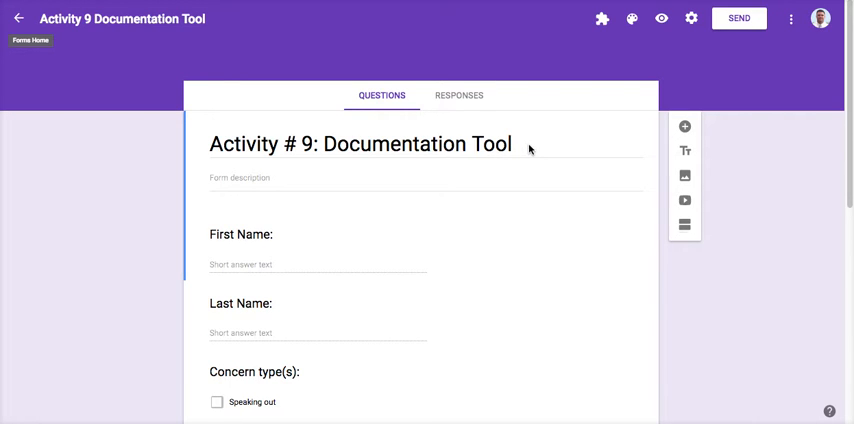
{"action": "mouse_move", "coordinate": [690, 18]}
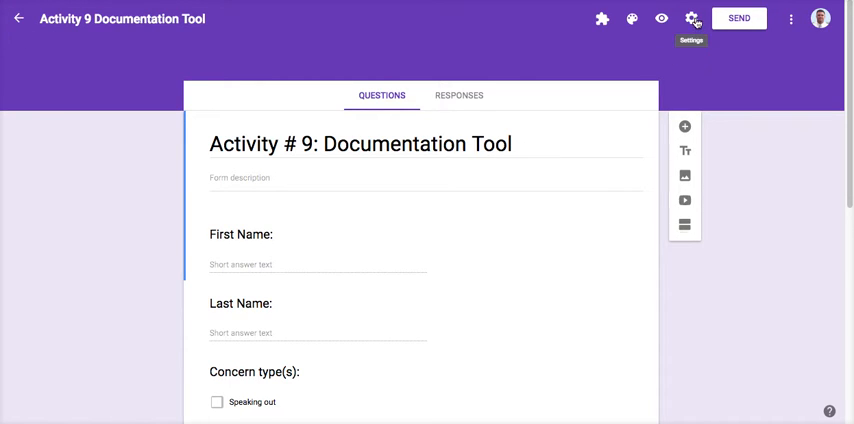
{"action": "left_click", "coordinate": [692, 18]}
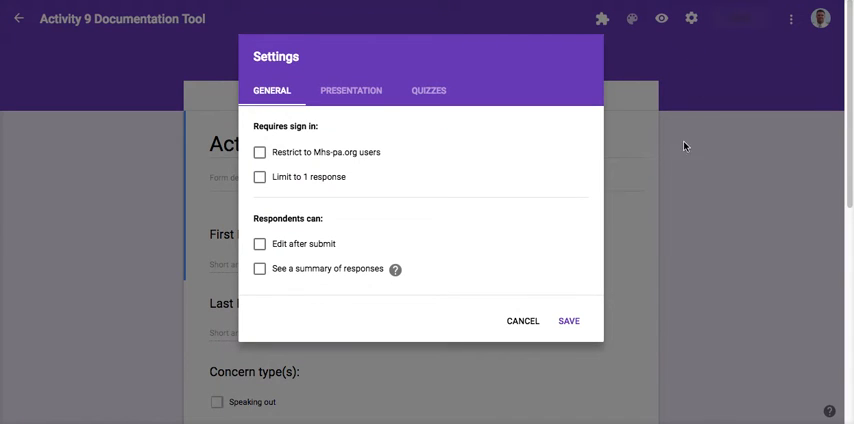
{"action": "mouse_move", "coordinate": [318, 159]}
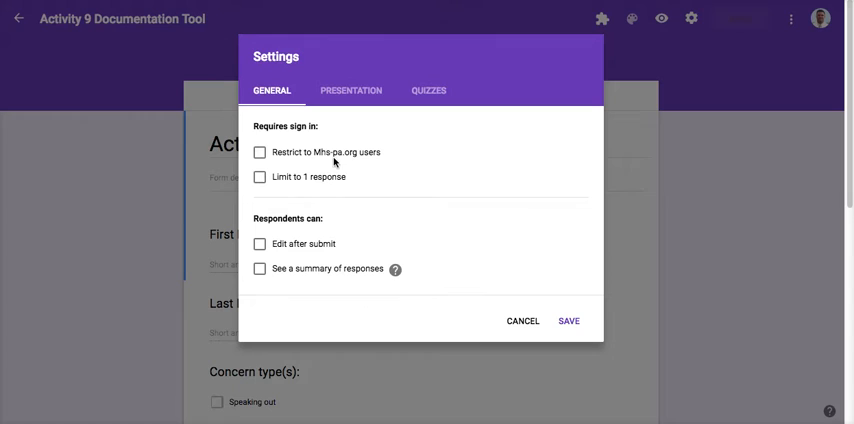
{"action": "left_click", "coordinate": [262, 152]}
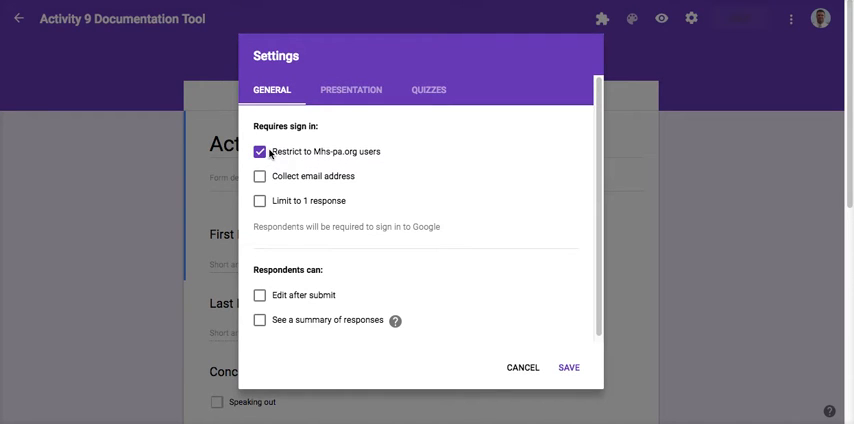
{"action": "mouse_move", "coordinate": [367, 162]}
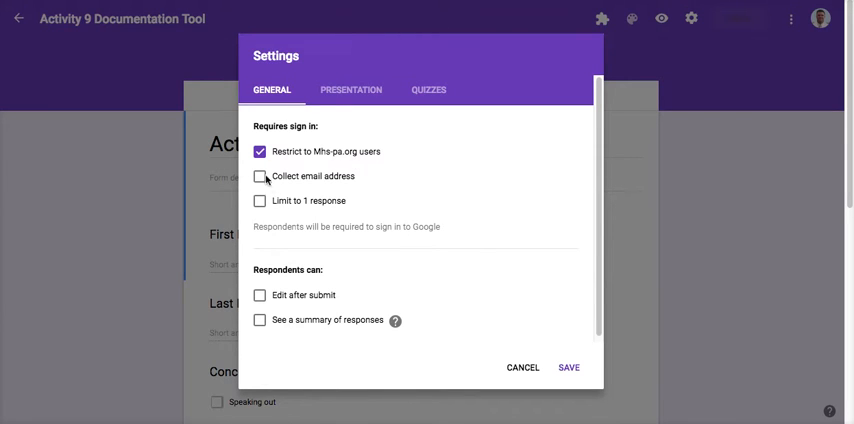
Collect respondents' email addresses, toggling response receipts on and back off.
{"action": "left_click", "coordinate": [262, 168]}
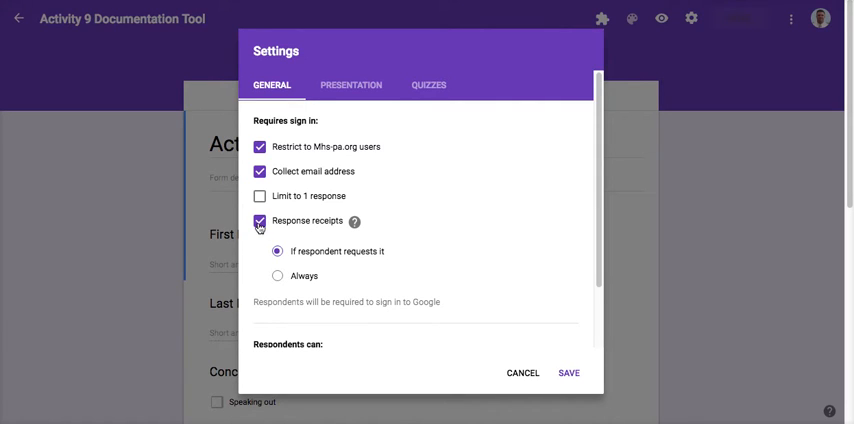
{"action": "left_click", "coordinate": [257, 221]}
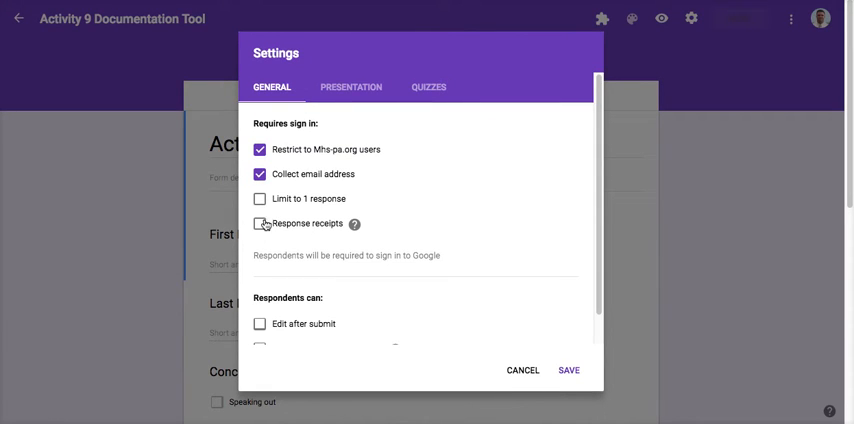
{"action": "left_click", "coordinate": [568, 370]}
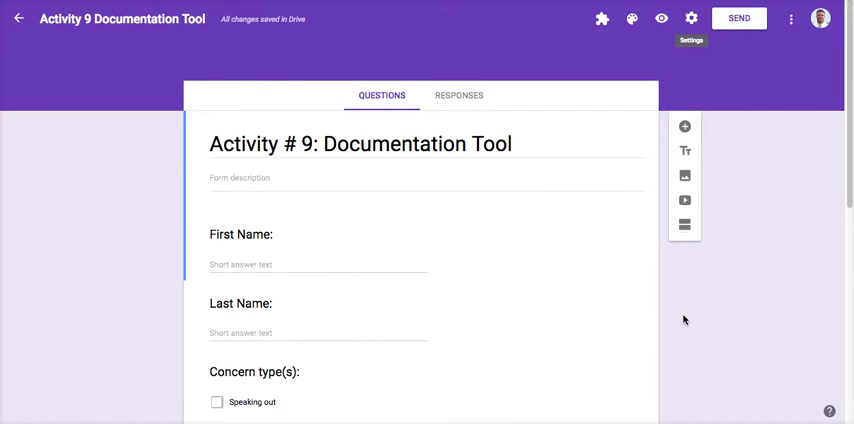
{"action": "mouse_move", "coordinate": [696, 272]}
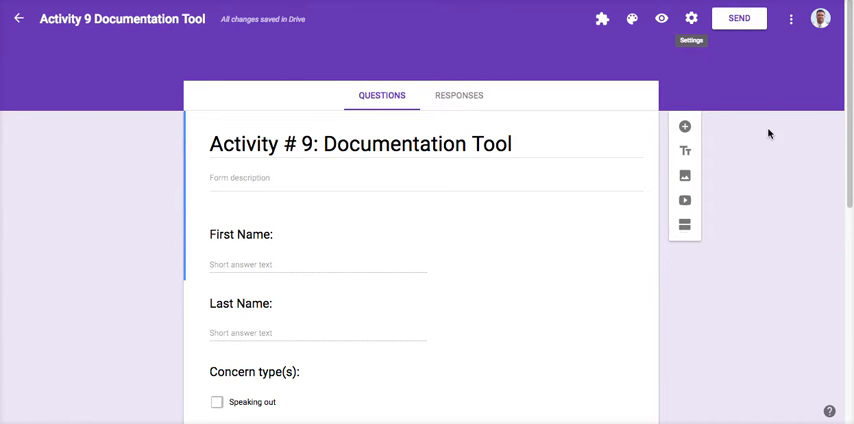
Copy the form's shareable link from the Send via link option.
{"action": "left_click", "coordinate": [739, 18]}
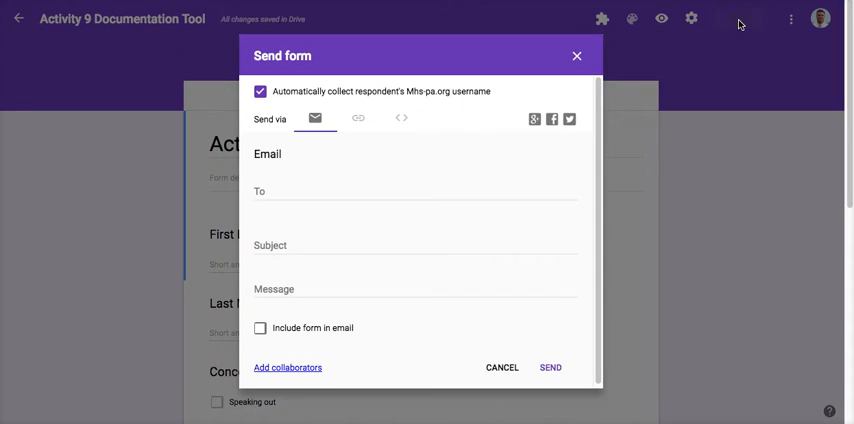
{"action": "mouse_move", "coordinate": [347, 131]}
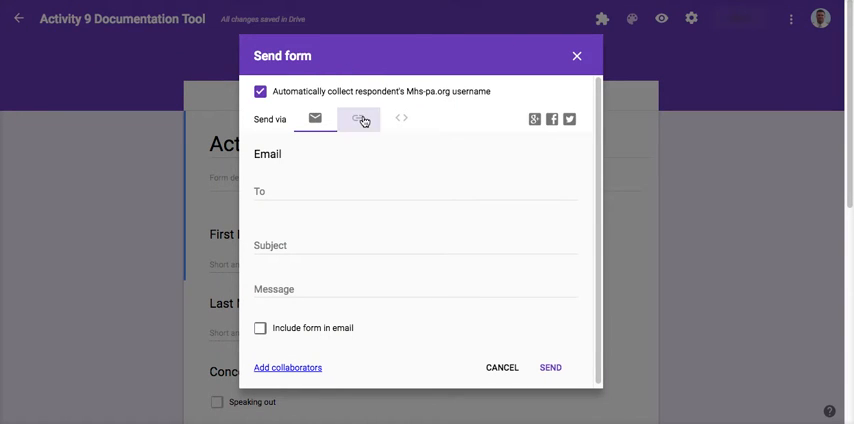
{"action": "left_click", "coordinate": [359, 118]}
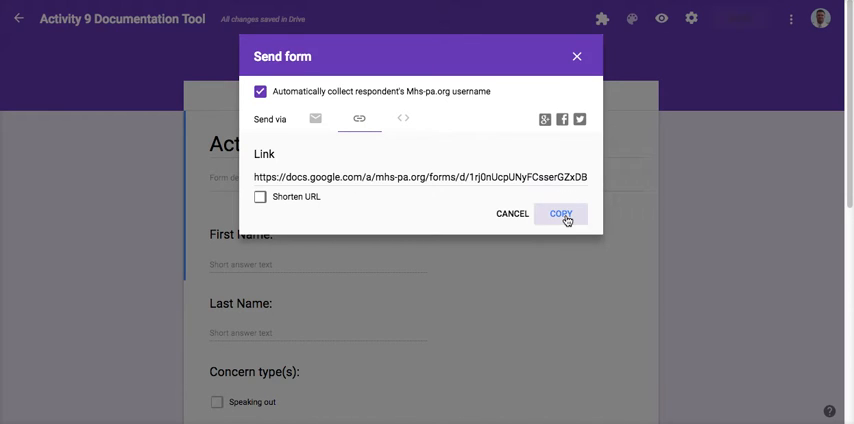
{"action": "left_click", "coordinate": [562, 214]}
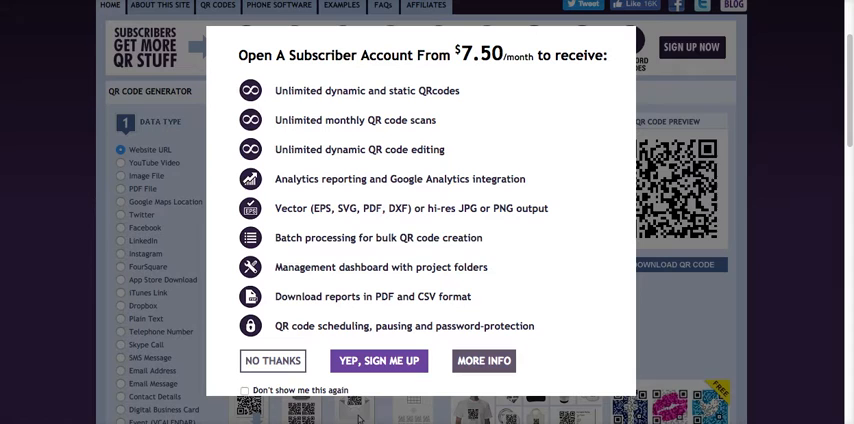
Dismiss the QR Stuff subscriber account popup.
{"action": "left_click", "coordinate": [272, 360]}
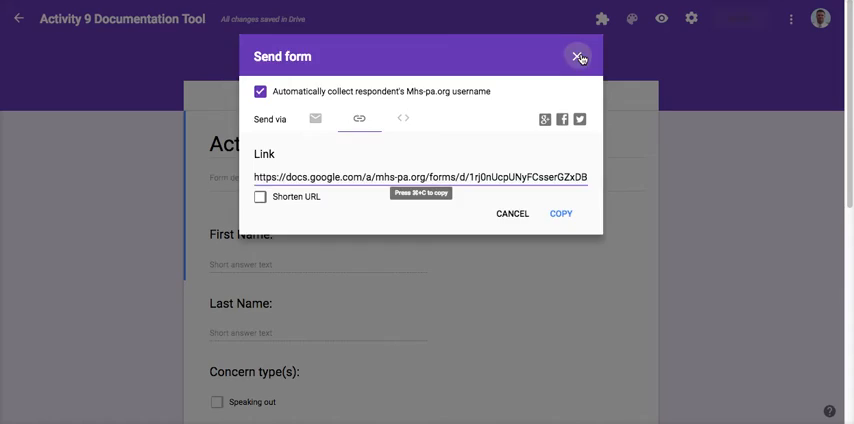
Close the Send dialog, then switch Accepting responses off and back on.
{"action": "left_click", "coordinate": [576, 55]}
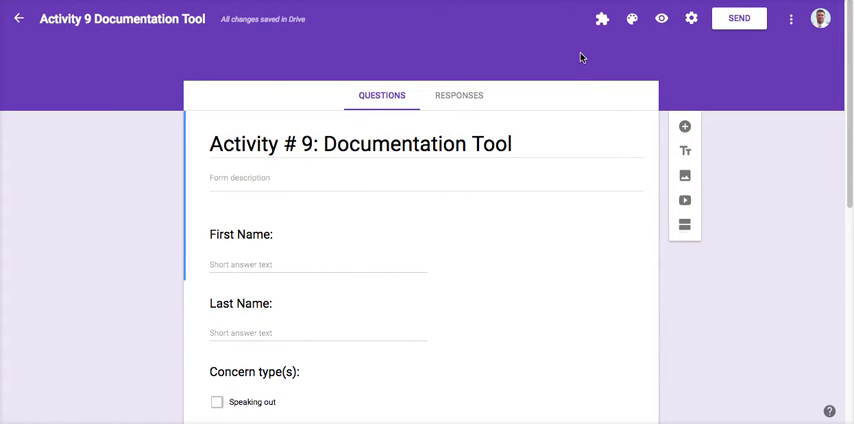
{"action": "left_click", "coordinate": [460, 95]}
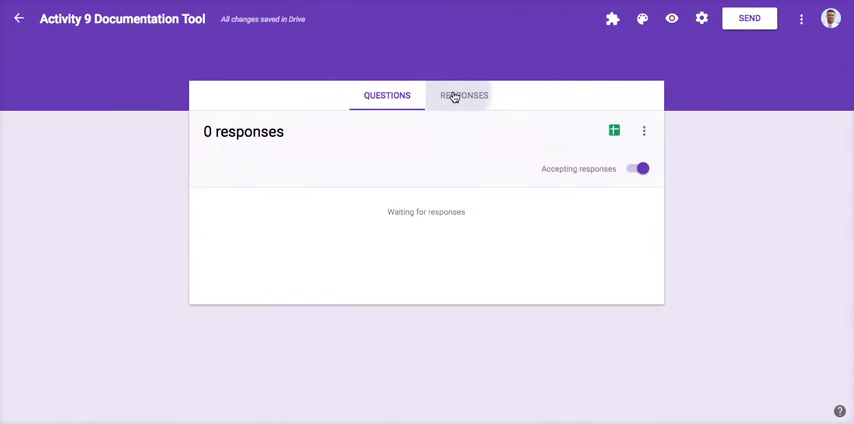
{"action": "left_click", "coordinate": [463, 95]}
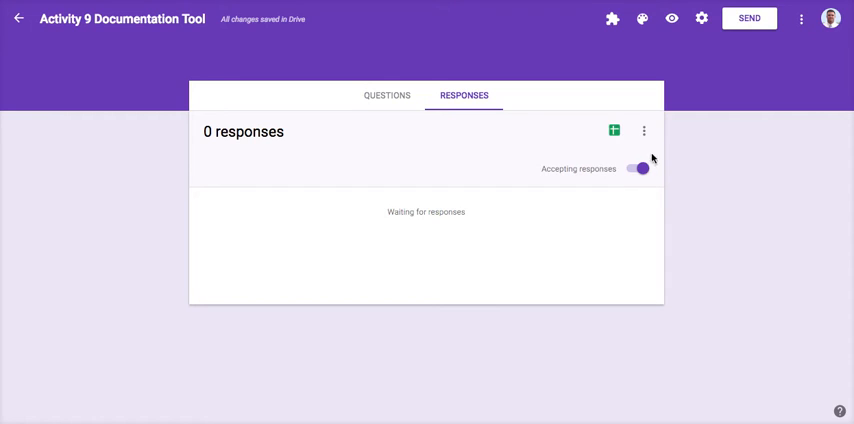
{"action": "left_click", "coordinate": [640, 168]}
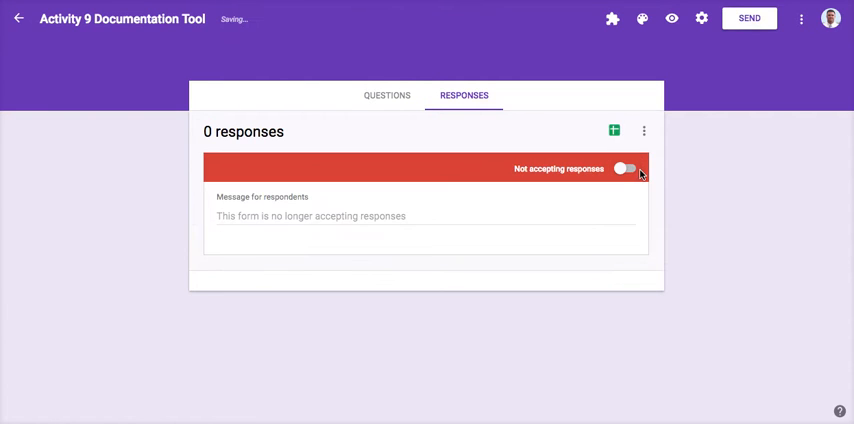
{"action": "left_click", "coordinate": [635, 168]}
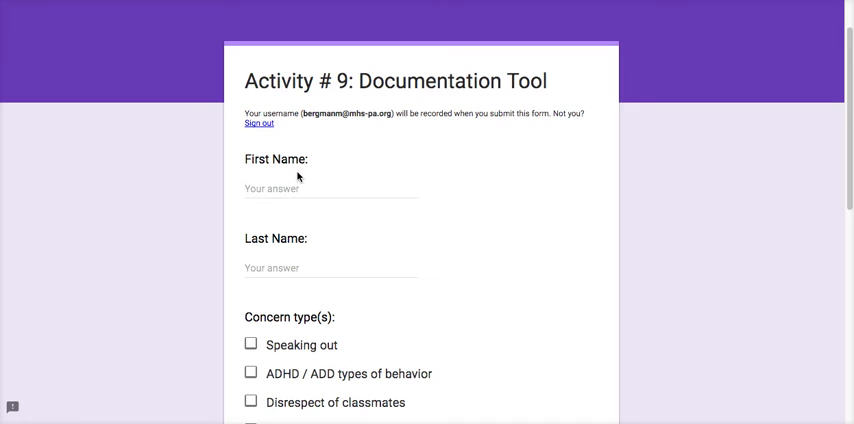
Submit a test entry: Speaking out, description 'sfdgsgdsg', Talked with student, Houseparent contacted.
{"action": "type", "text": "a"}
{"action": "type", "text": "b"}
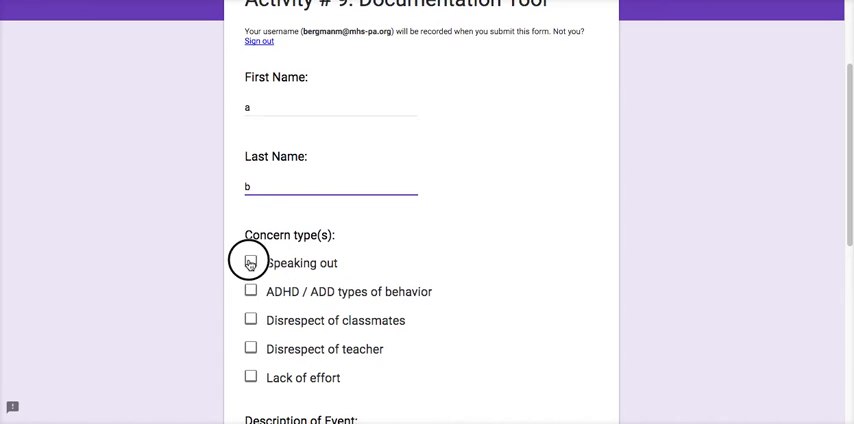
{"action": "left_click", "coordinate": [249, 262]}
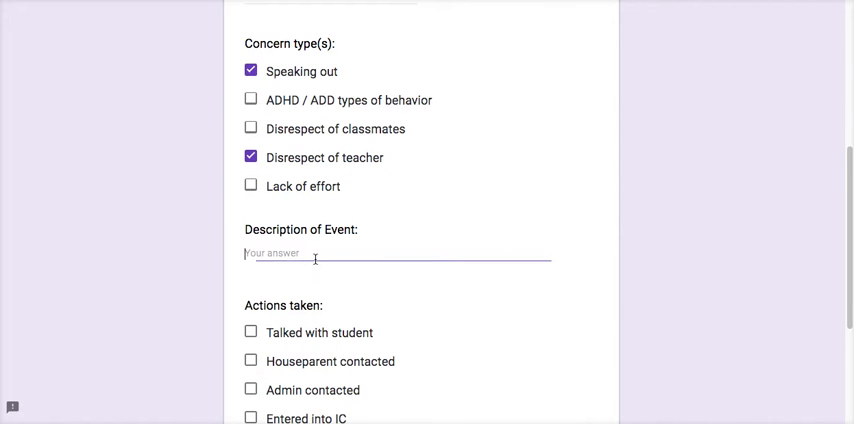
{"action": "type", "text": "sfdgsgdsg"}
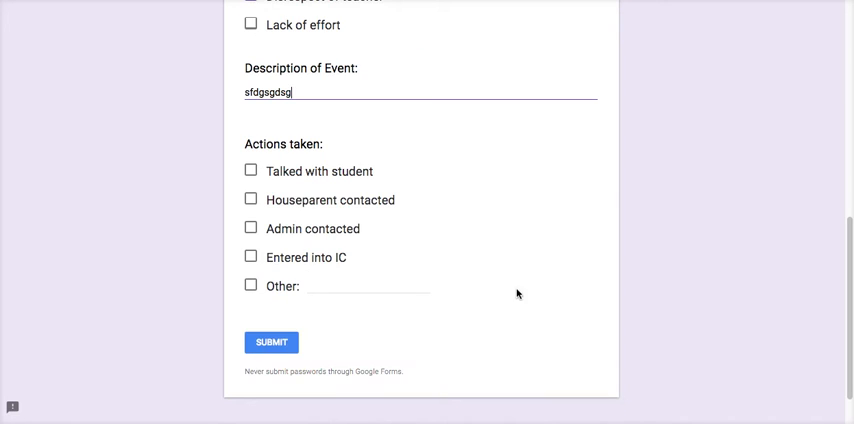
{"action": "left_click", "coordinate": [251, 170]}
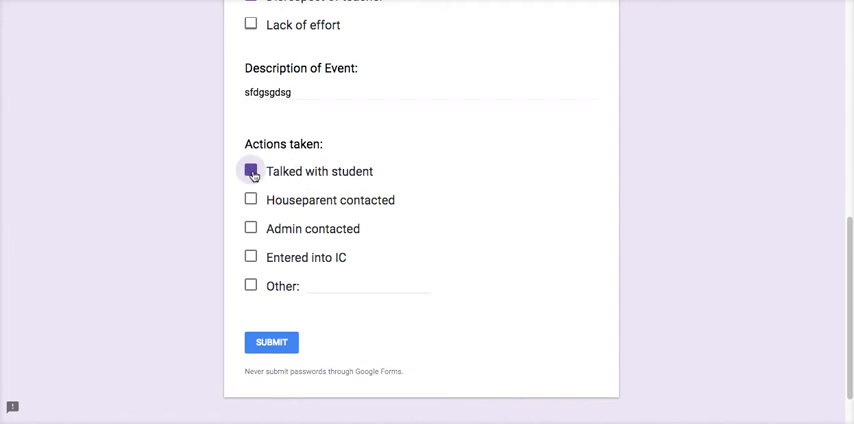
{"action": "left_click", "coordinate": [251, 199]}
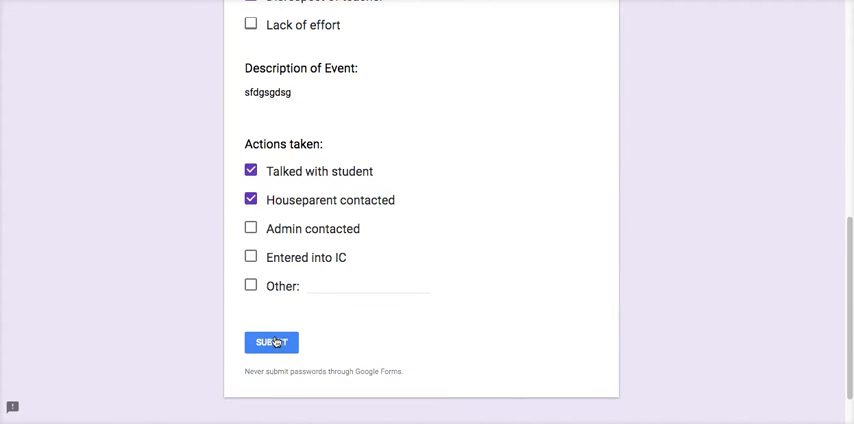
{"action": "left_click", "coordinate": [271, 342]}
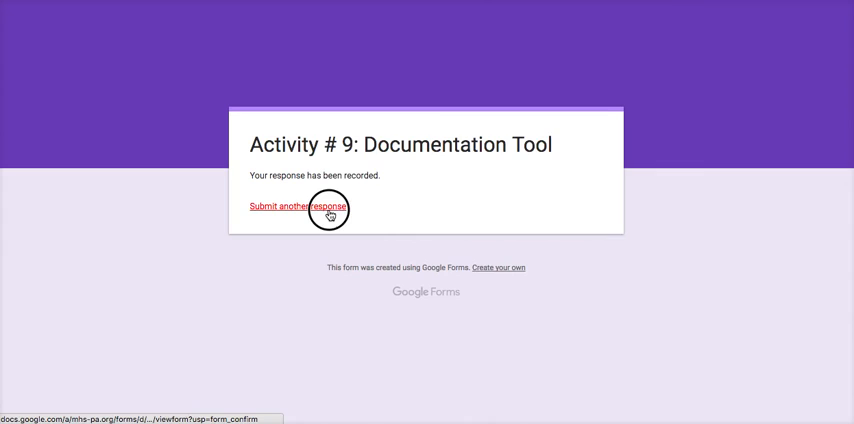
{"action": "left_click", "coordinate": [300, 207]}
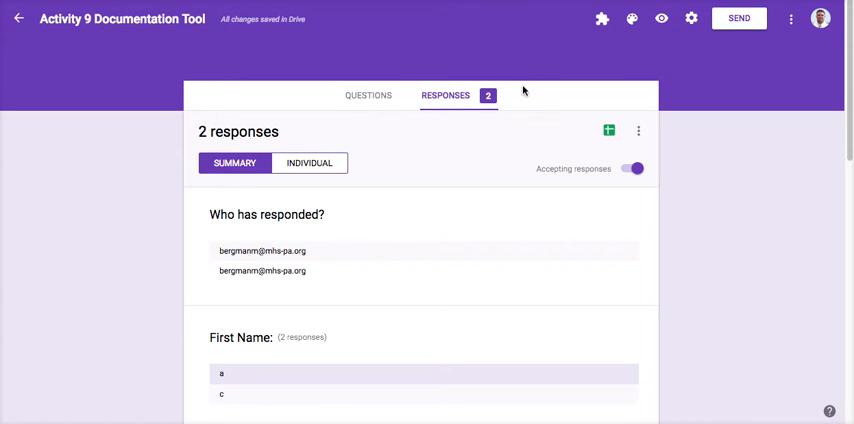
Browse the two-response Summary and Concern type(s) chart, then open the linked spreadsheet.
{"action": "left_click", "coordinate": [368, 95]}
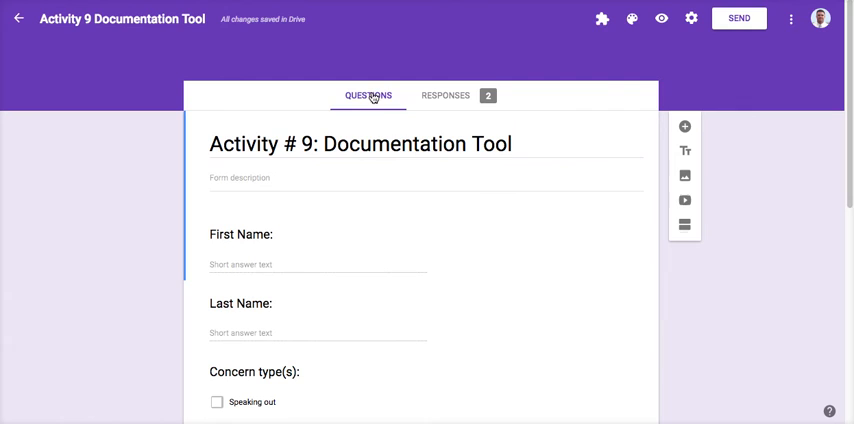
{"action": "mouse_move", "coordinate": [460, 106]}
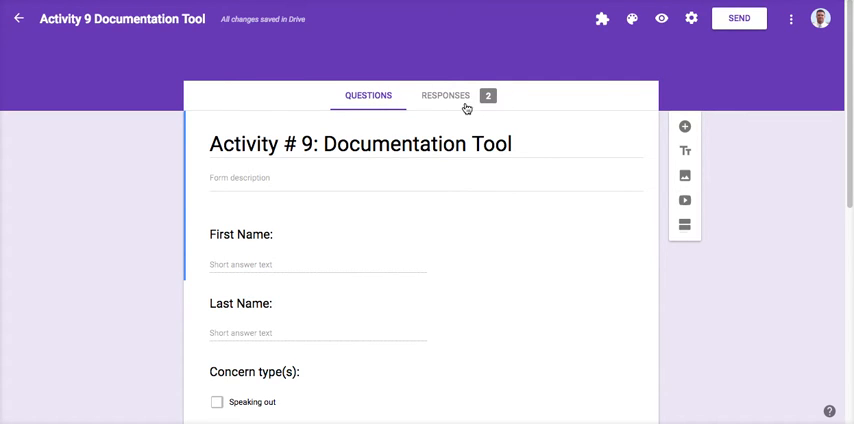
{"action": "left_click", "coordinate": [445, 95]}
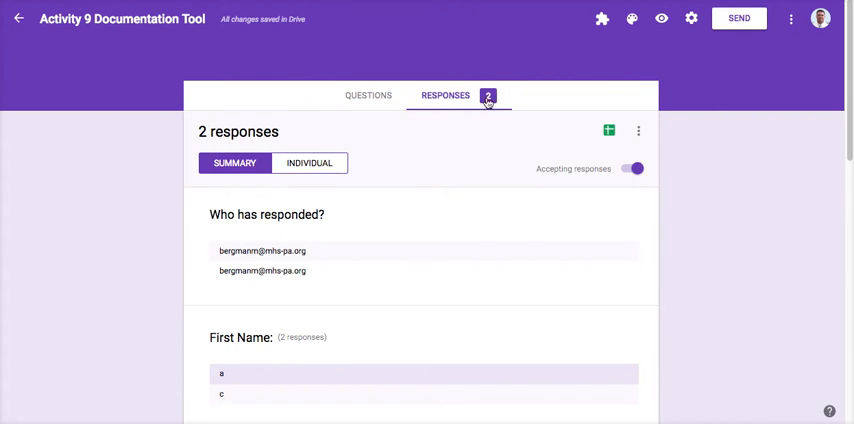
{"action": "mouse_move", "coordinate": [486, 107]}
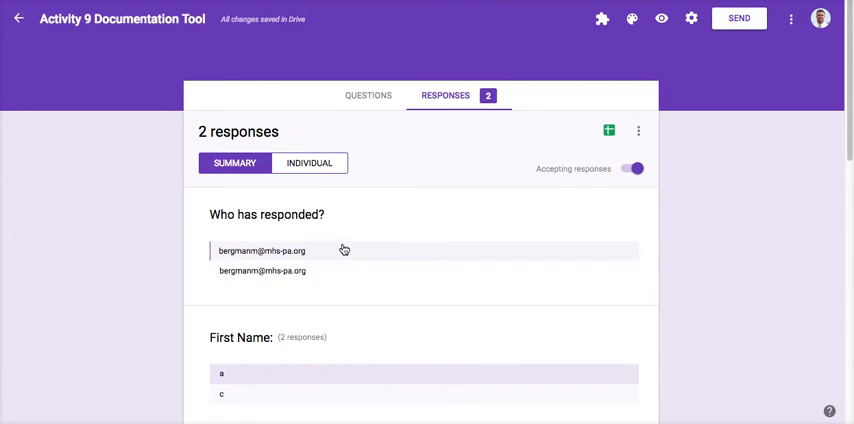
{"action": "mouse_move", "coordinate": [345, 271]}
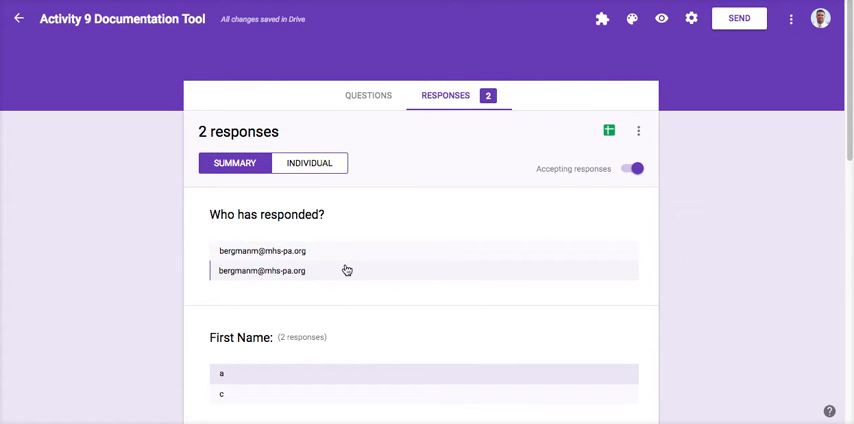
{"action": "mouse_move", "coordinate": [358, 270]}
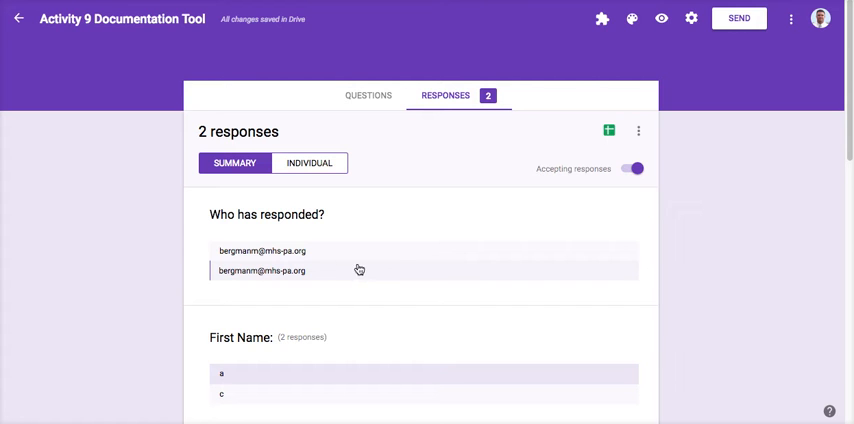
{"action": "scroll", "scroll_direction": "down", "scroll_amount": 3}
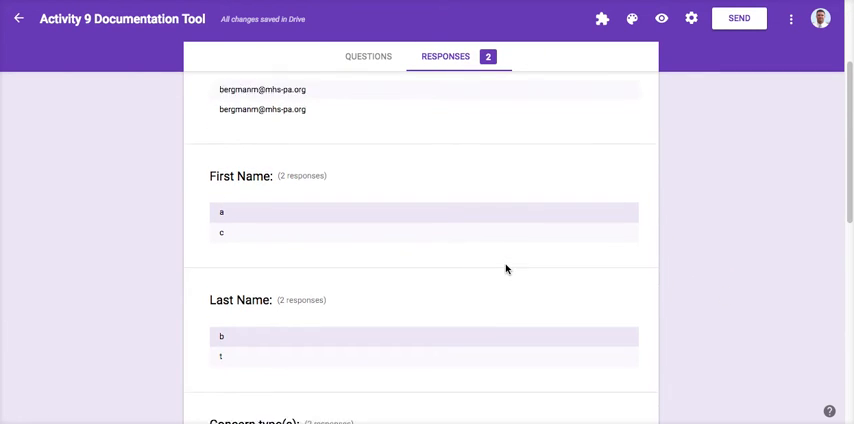
{"action": "scroll", "scroll_direction": "down", "scroll_amount": 3}
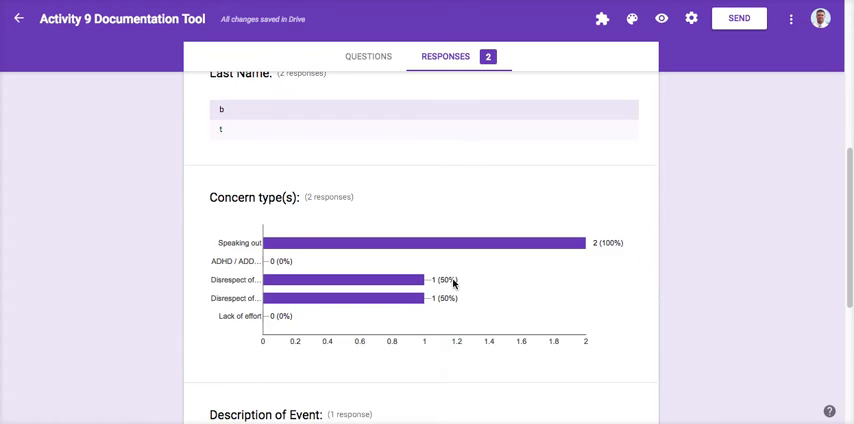
{"action": "scroll", "scroll_direction": "down", "scroll_amount": 3}
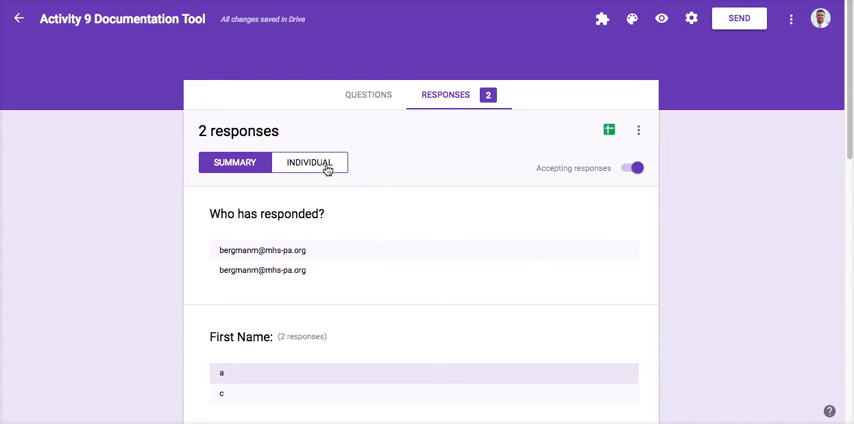
{"action": "mouse_move", "coordinate": [324, 161]}
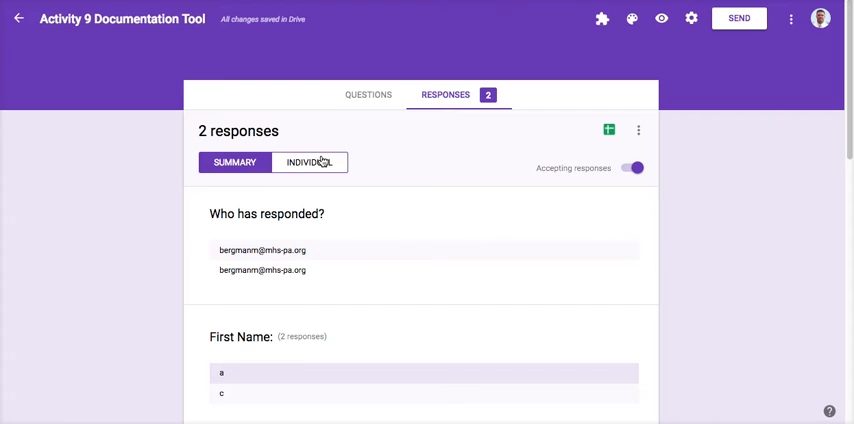
{"action": "mouse_move", "coordinate": [548, 132]}
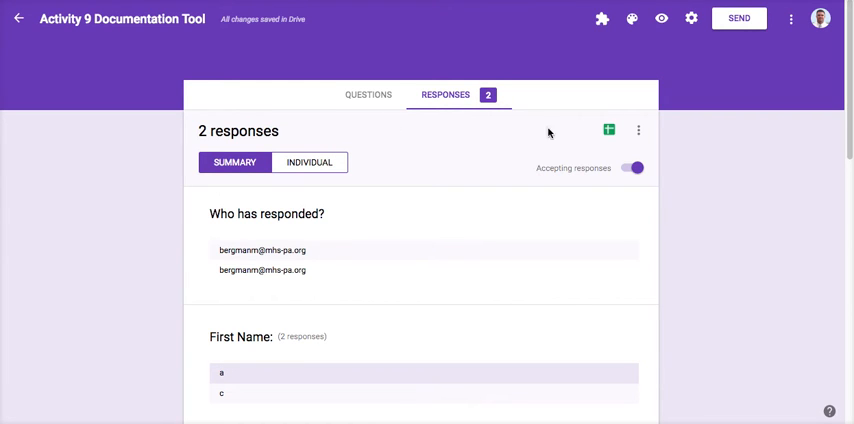
{"action": "left_click", "coordinate": [609, 131]}
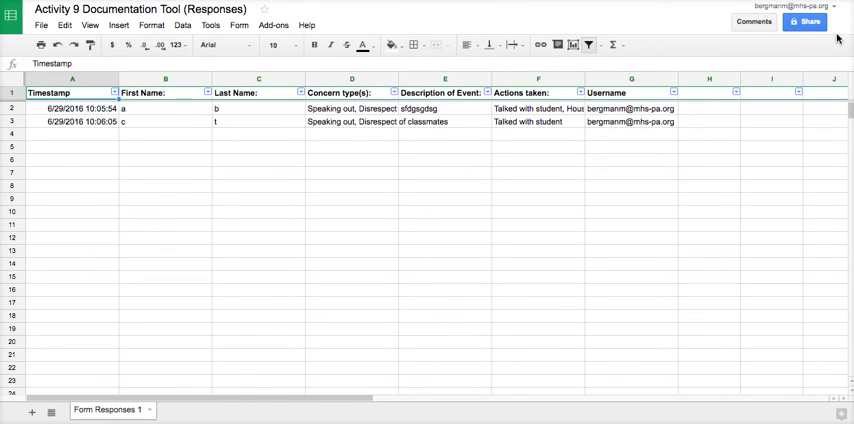
{"action": "mouse_move", "coordinate": [806, 216]}
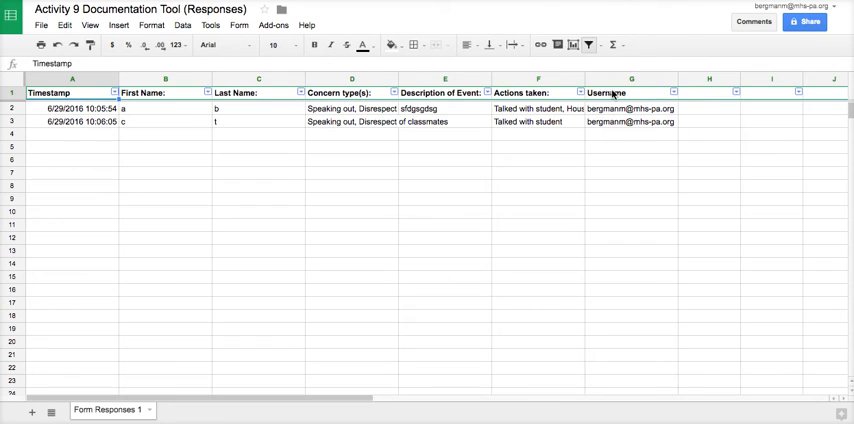
{"action": "mouse_move", "coordinate": [641, 150]}
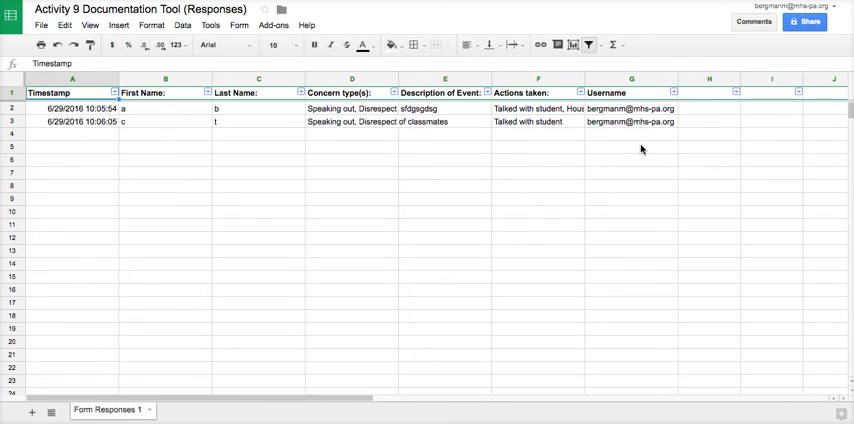
{"action": "mouse_move", "coordinate": [300, 90]}
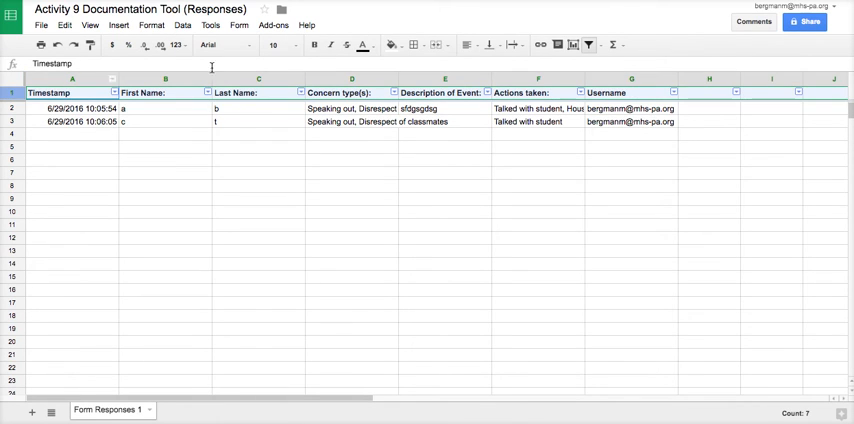
Turn on a filter for the response rows and show only Last Name 'b'.
{"action": "left_click", "coordinate": [165, 158]}
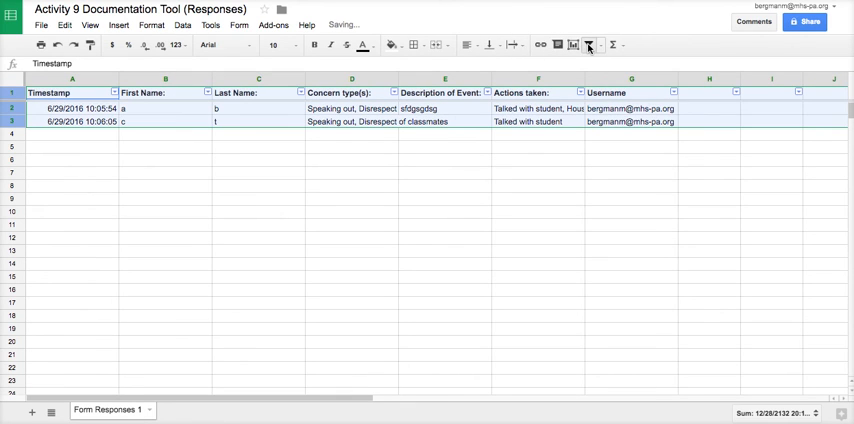
{"action": "left_click", "coordinate": [257, 152]}
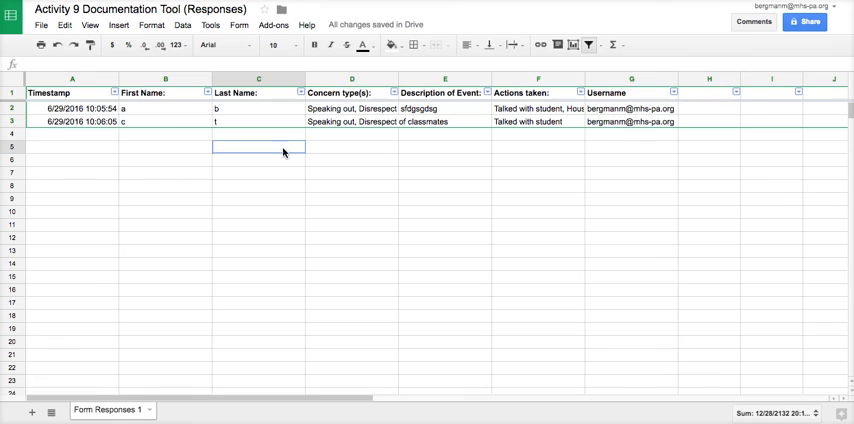
{"action": "left_click", "coordinate": [297, 92]}
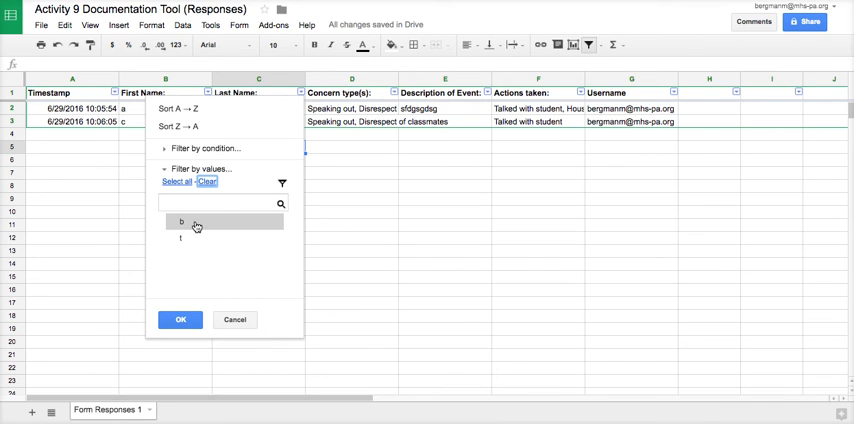
{"action": "left_click", "coordinate": [180, 319]}
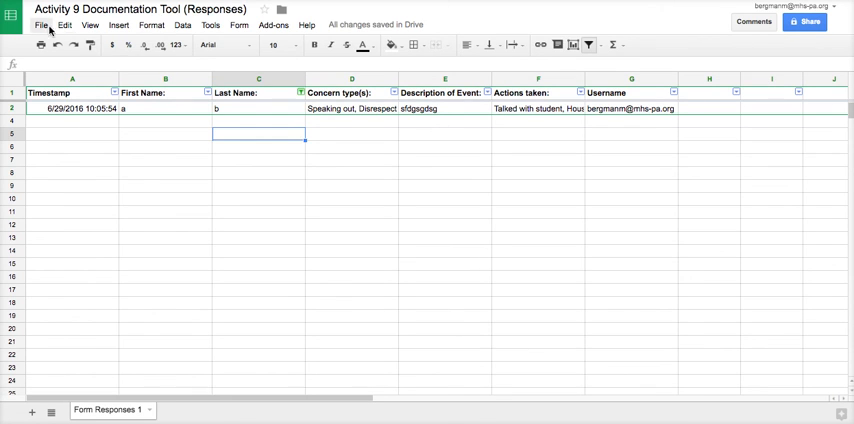
Choose File > Download as > PDF document for the filtered sheet.
{"action": "left_click", "coordinate": [43, 26]}
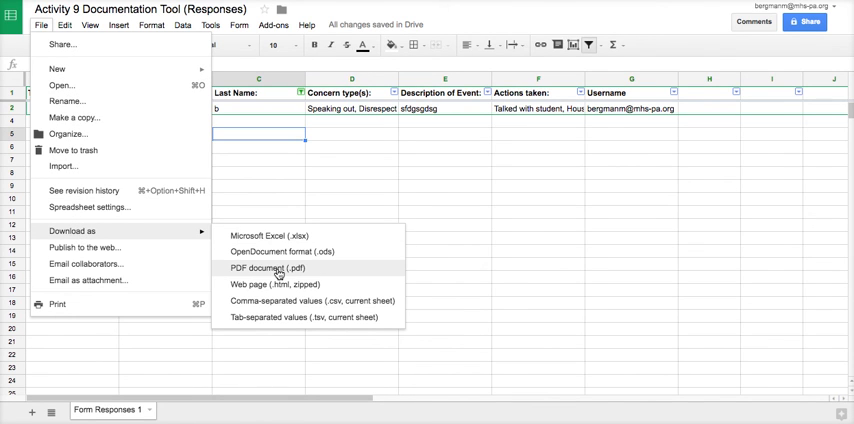
{"action": "left_click", "coordinate": [268, 269]}
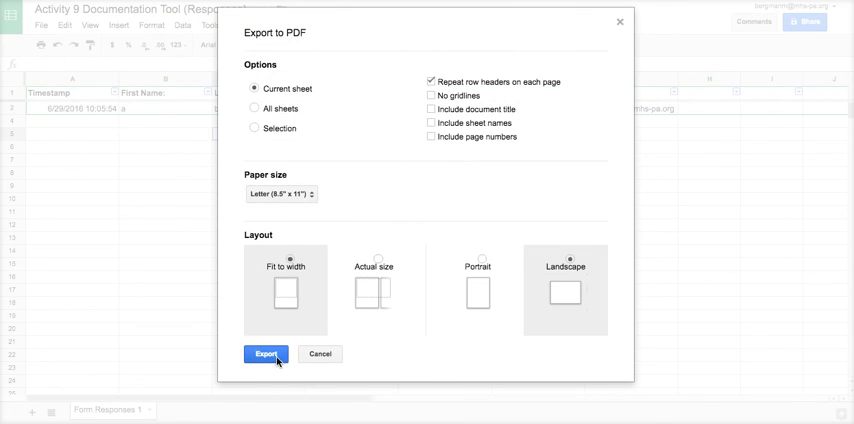